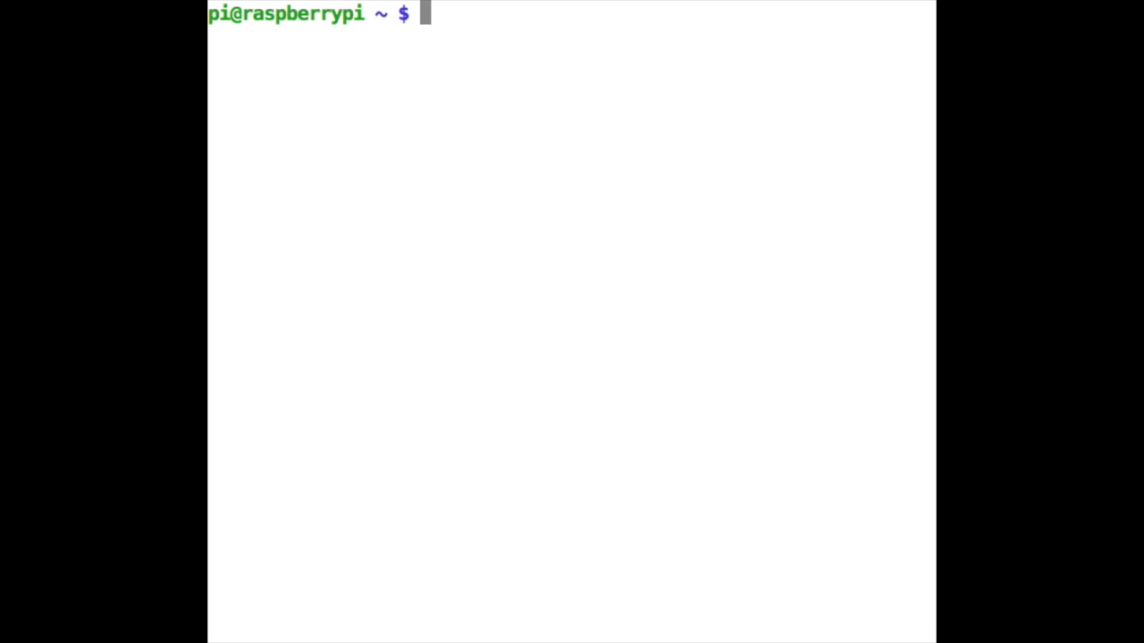
# - Open /etc/modprobe.d/raspi-blacklist.conf in nano with sudo
pyautogui.write('sudo')
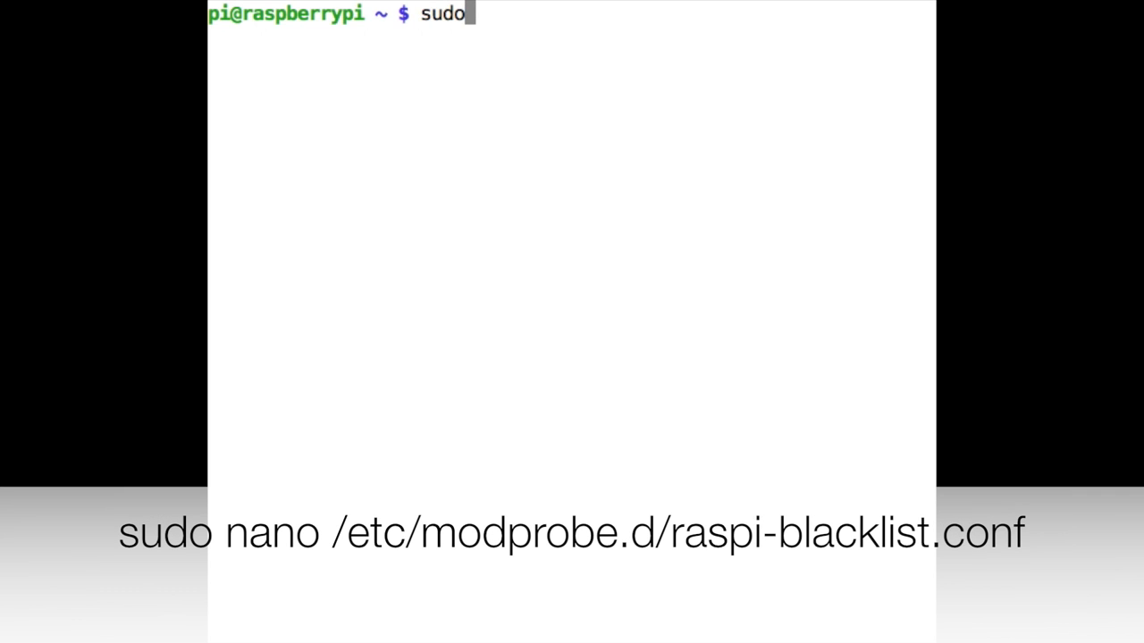
pyautogui.write('nano')
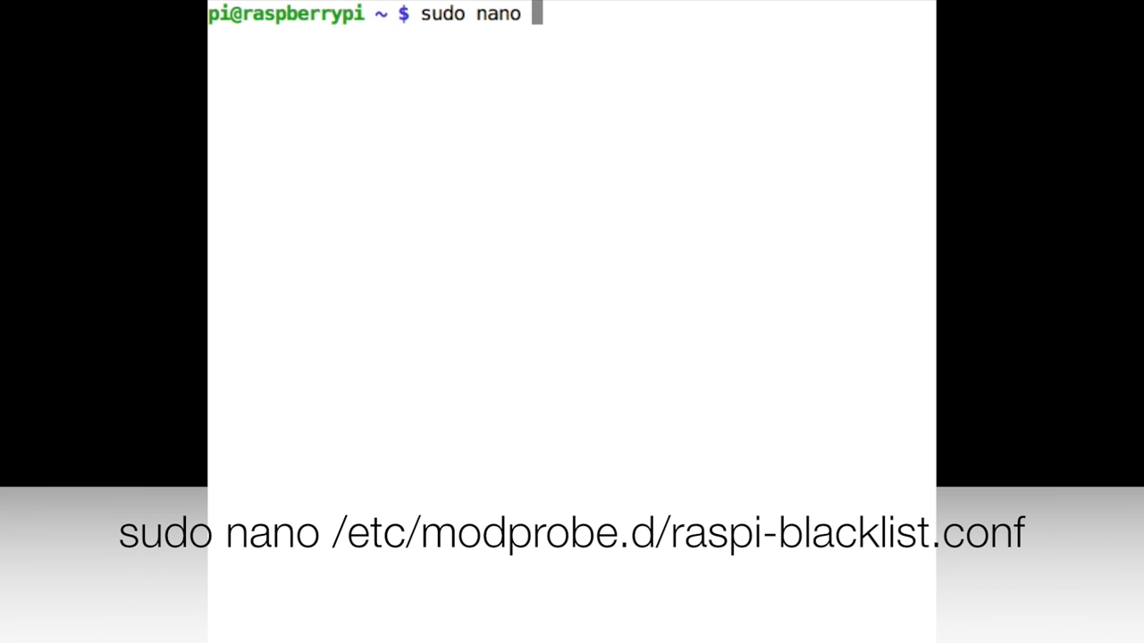
pyautogui.write('/')
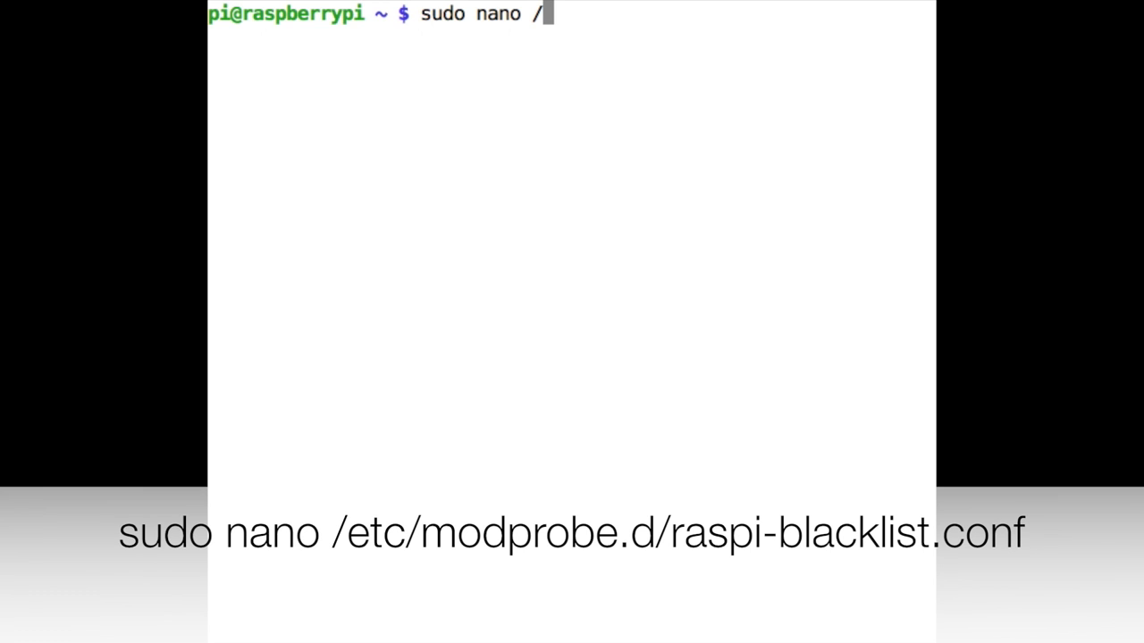
pyautogui.write('etc')
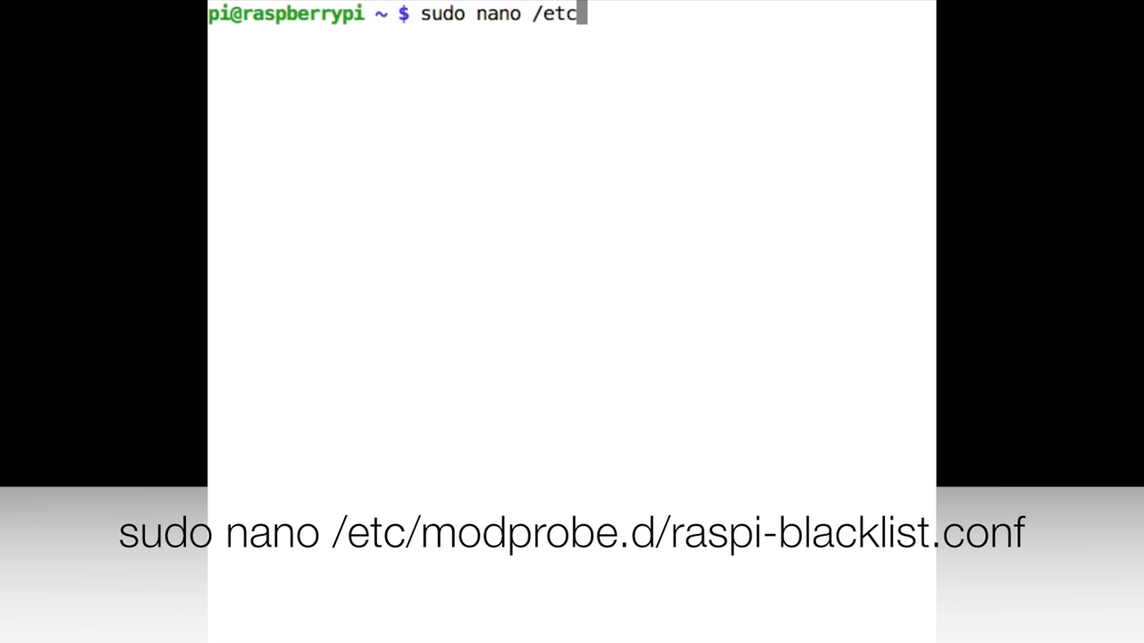
pyautogui.write('/modprobe.d')
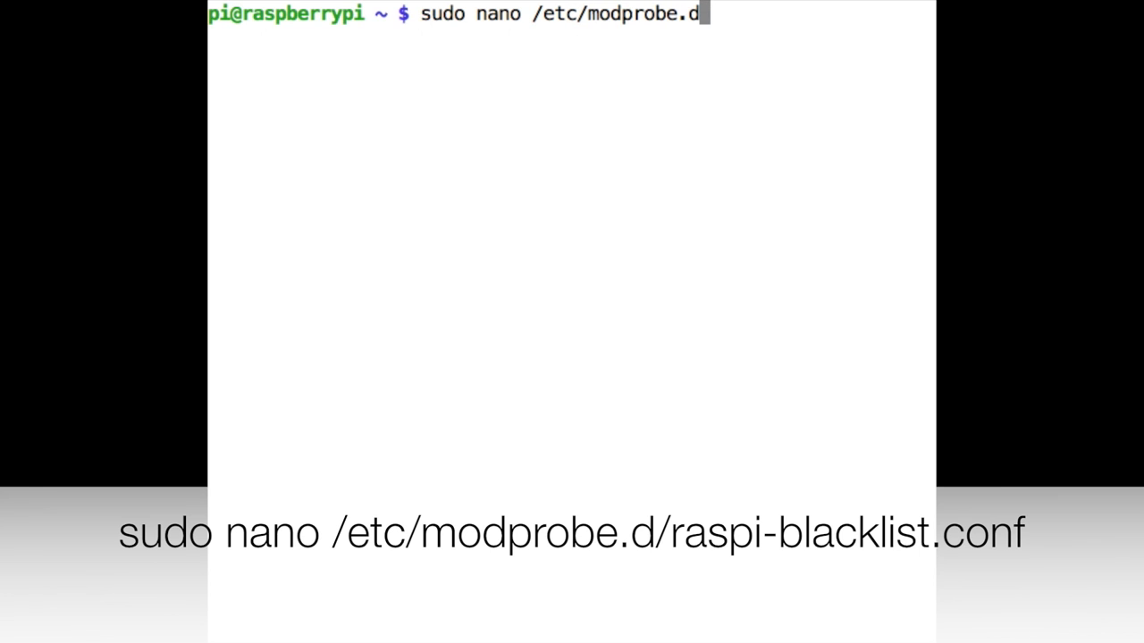
pyautogui.write('/raspi-bl')
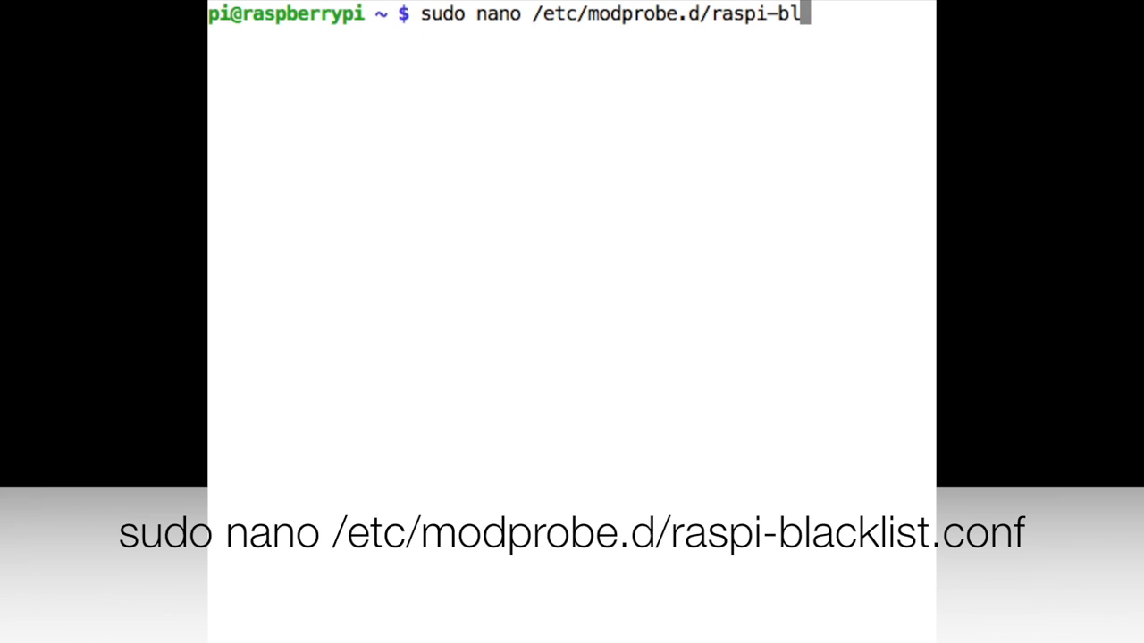
pyautogui.write('acklist.')
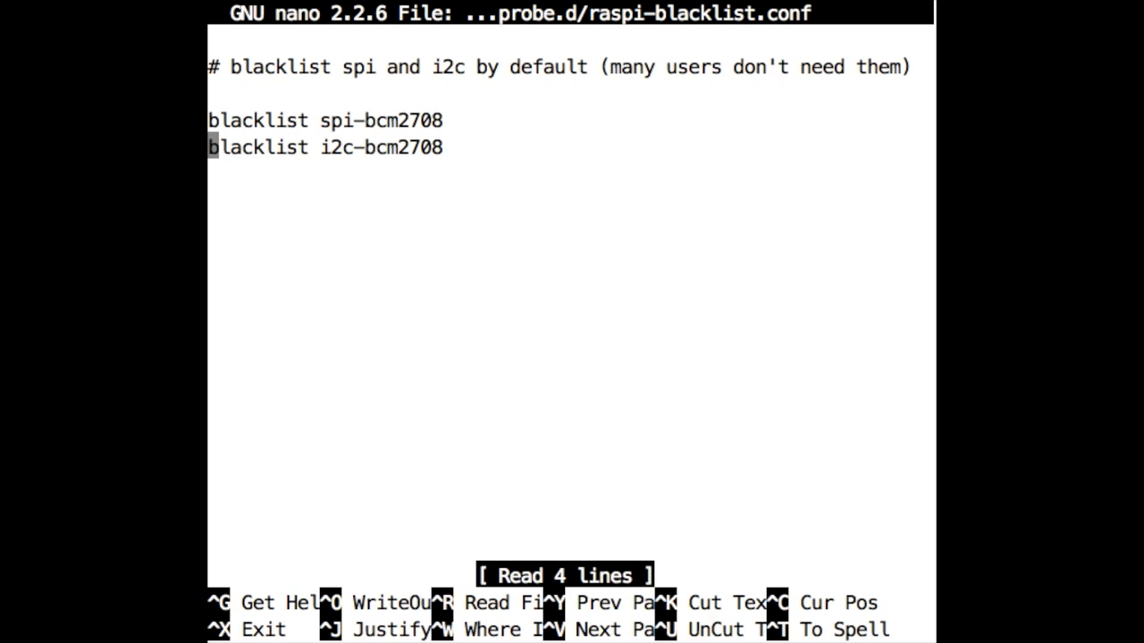
# - Comment out 'blacklist i2c-bcm2708' with # and save the file under the same name
pyautogui.write('#')
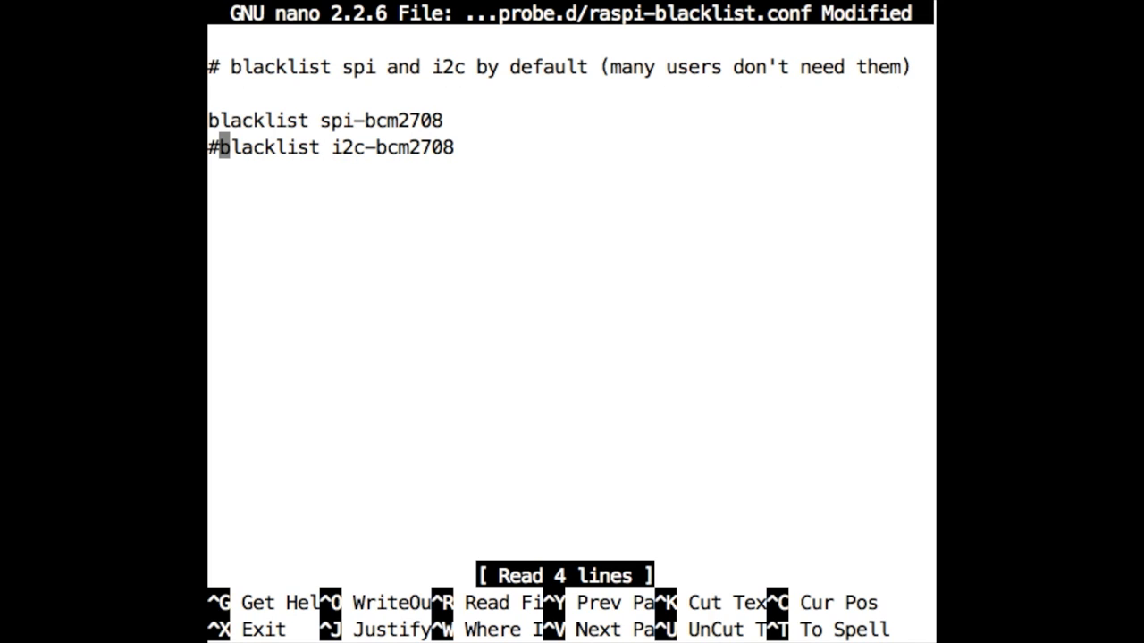
pyautogui.press('ctrl+o')
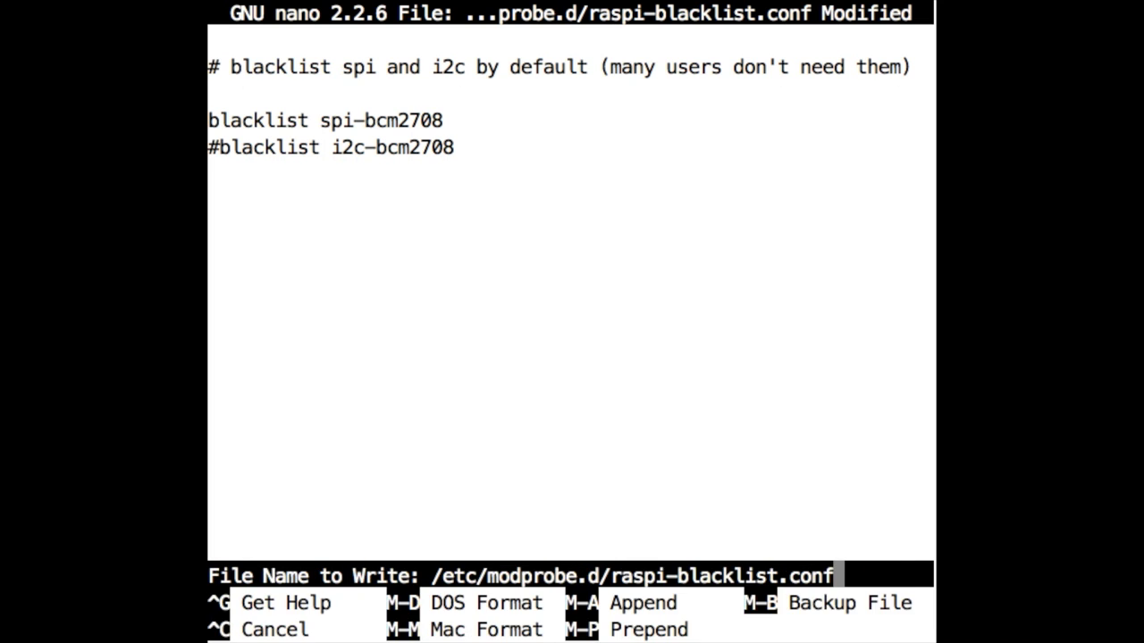
pyautogui.press('Enter')
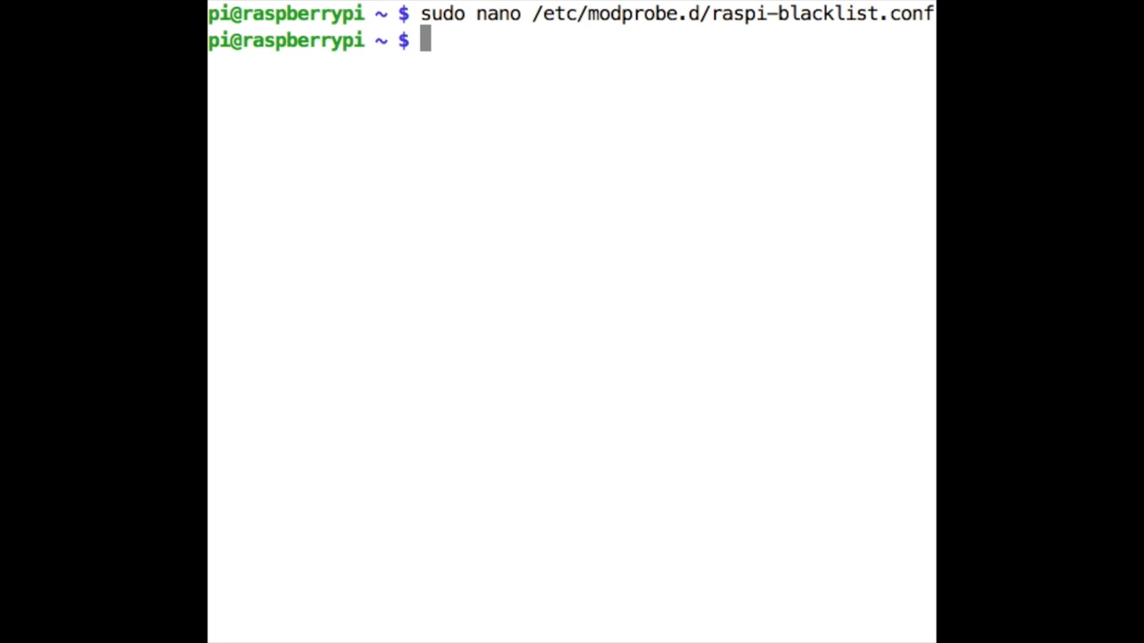
# - Edit /etc/modules with sudo nano, add an i2c-dev line and save it
pyautogui.write('sudo nano /etc/modules')
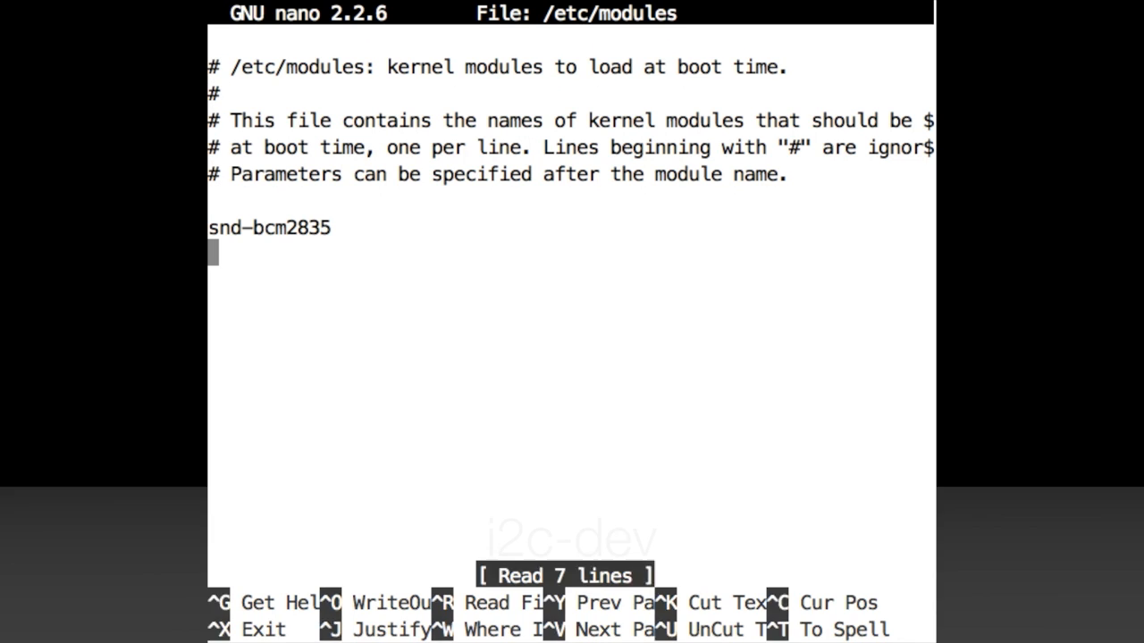
pyautogui.write('i2')
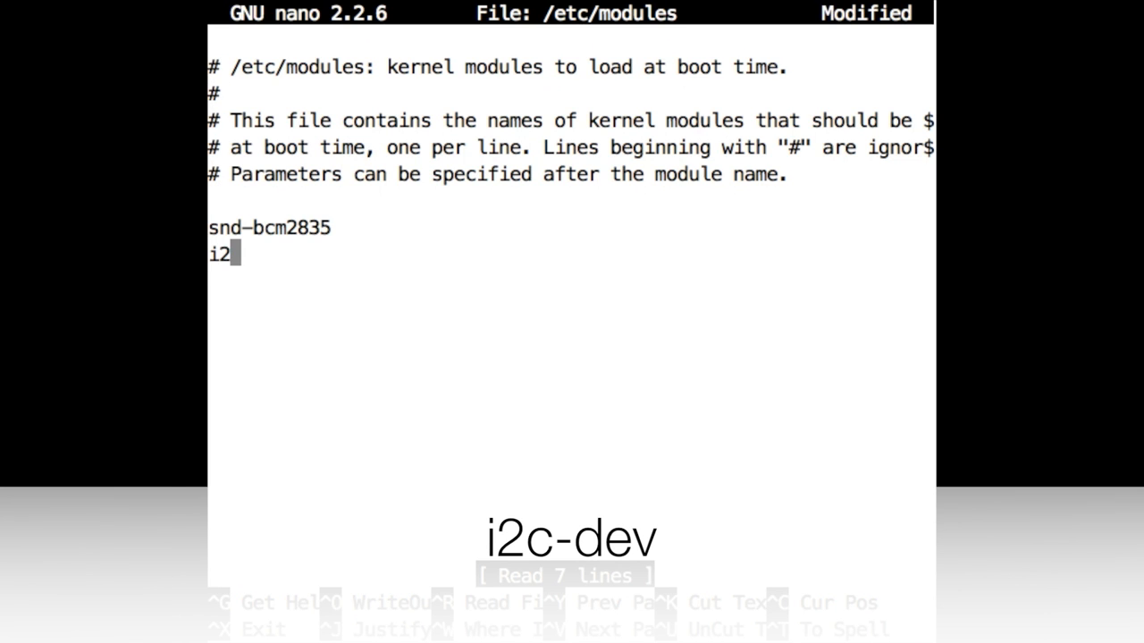
pyautogui.write('c-dev')
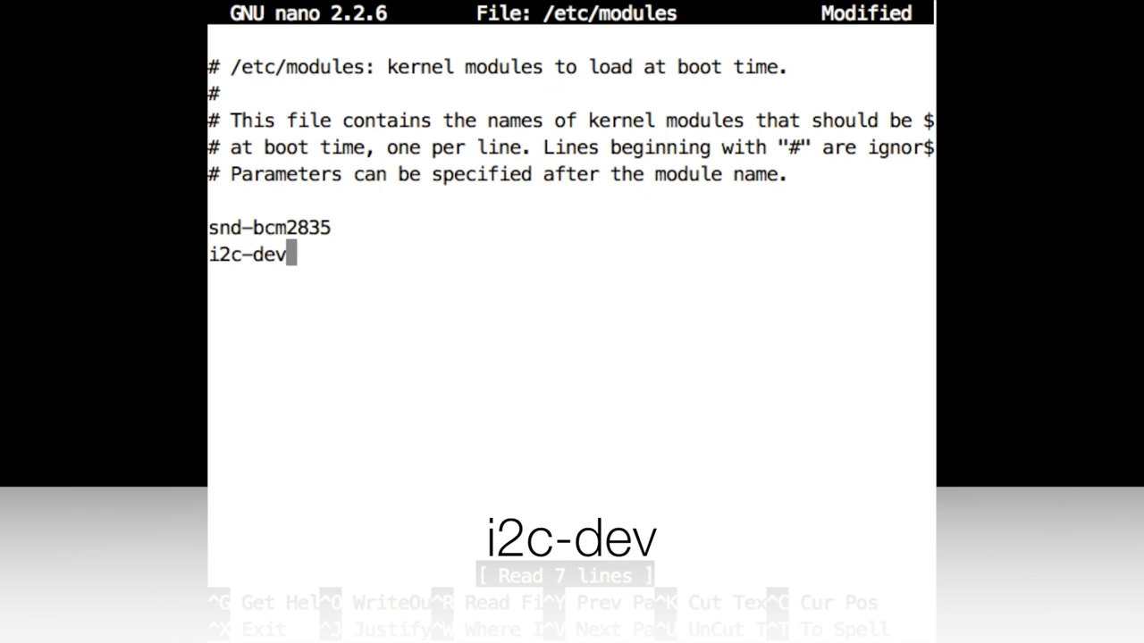
pyautogui.press('ctrl+o')
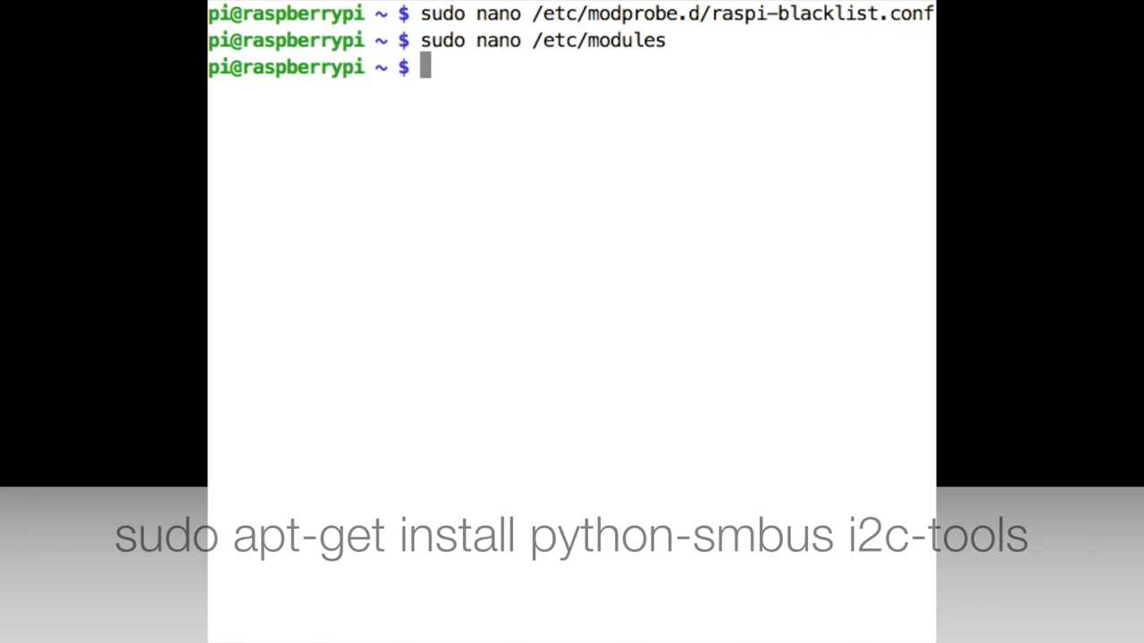
# - Run sudo apt-get install python-smbus i2c-tools to install the I2C packages
pyautogui.write('sudo apt-')
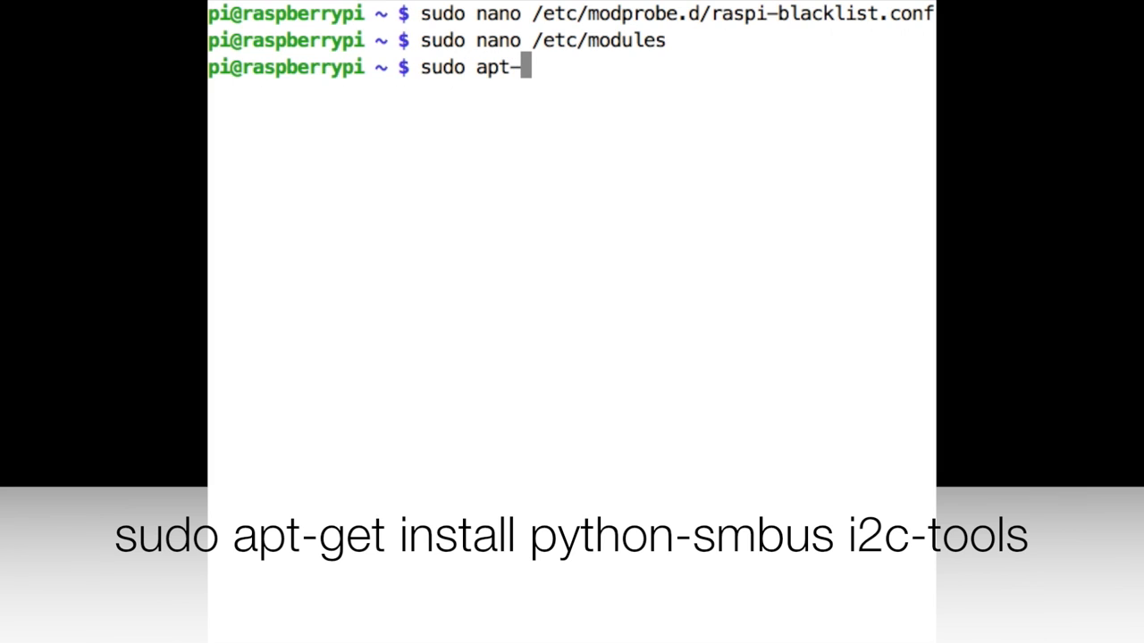
pyautogui.write('get install')
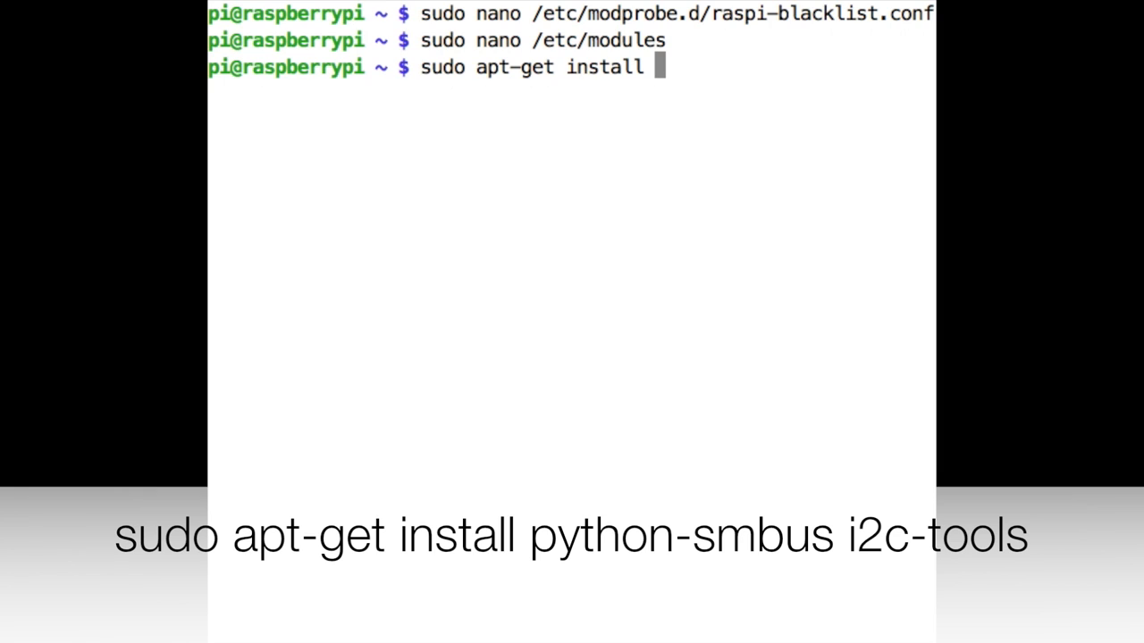
pyautogui.write('python-smbus')
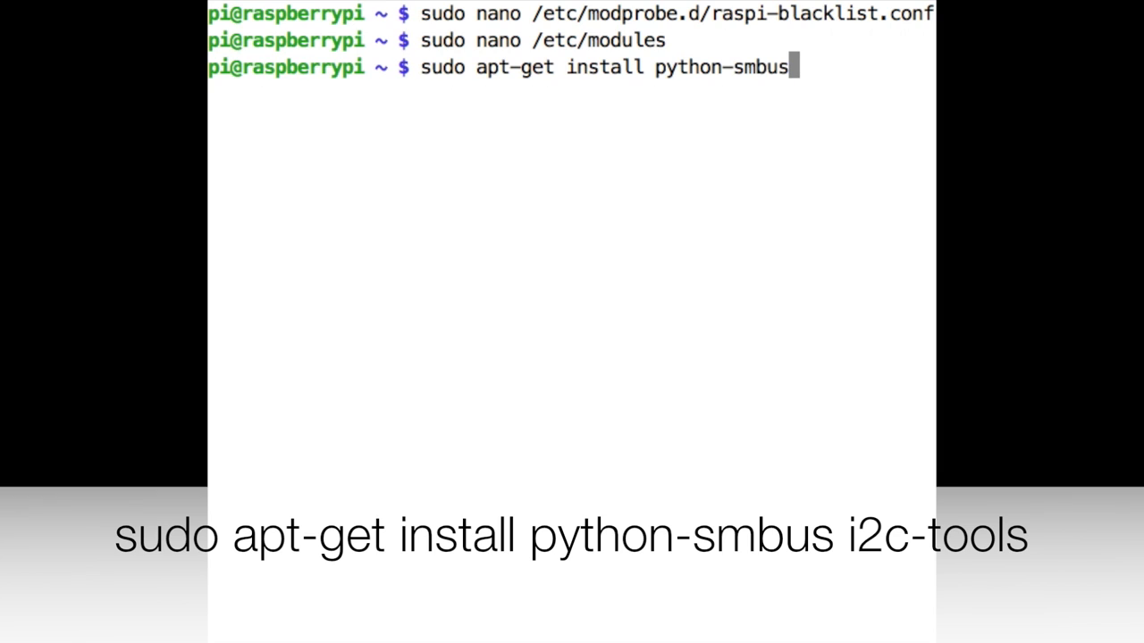
pyautogui.write('i2c-t')
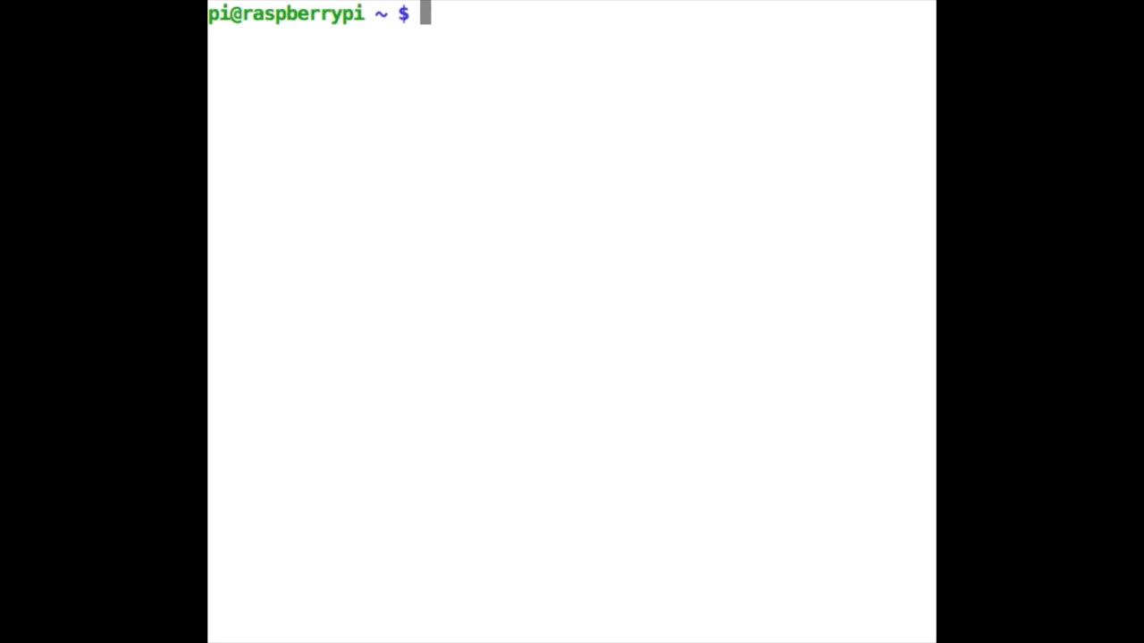
# - Run sudo adduser pi i2c to add the pi user to the i2c group
pyautogui.write('sudo ad')
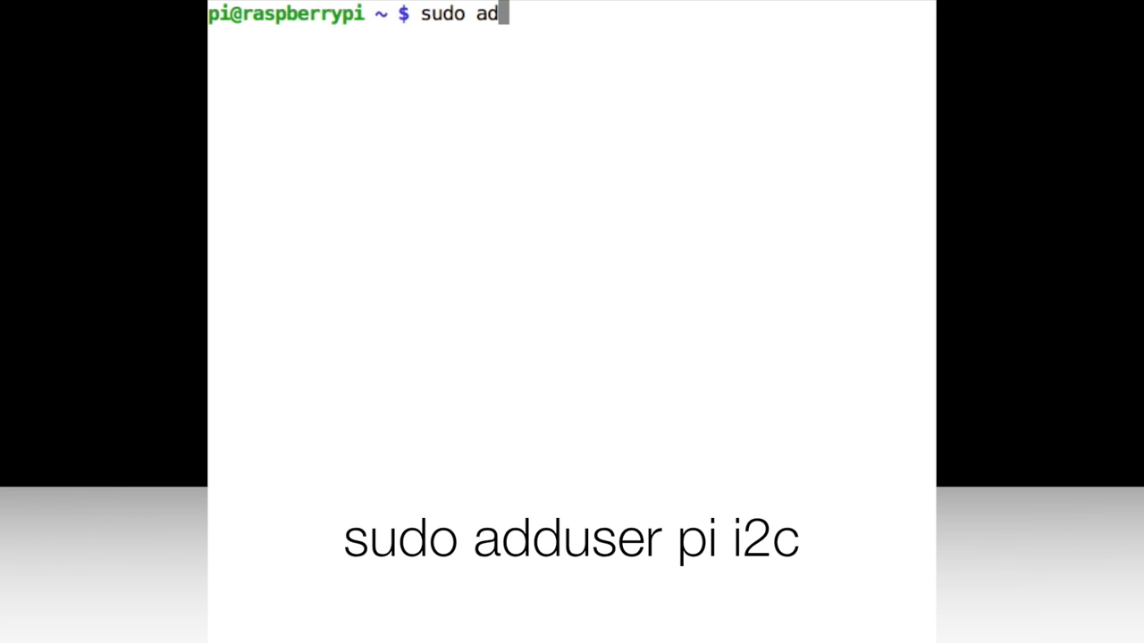
pyautogui.write('duser')
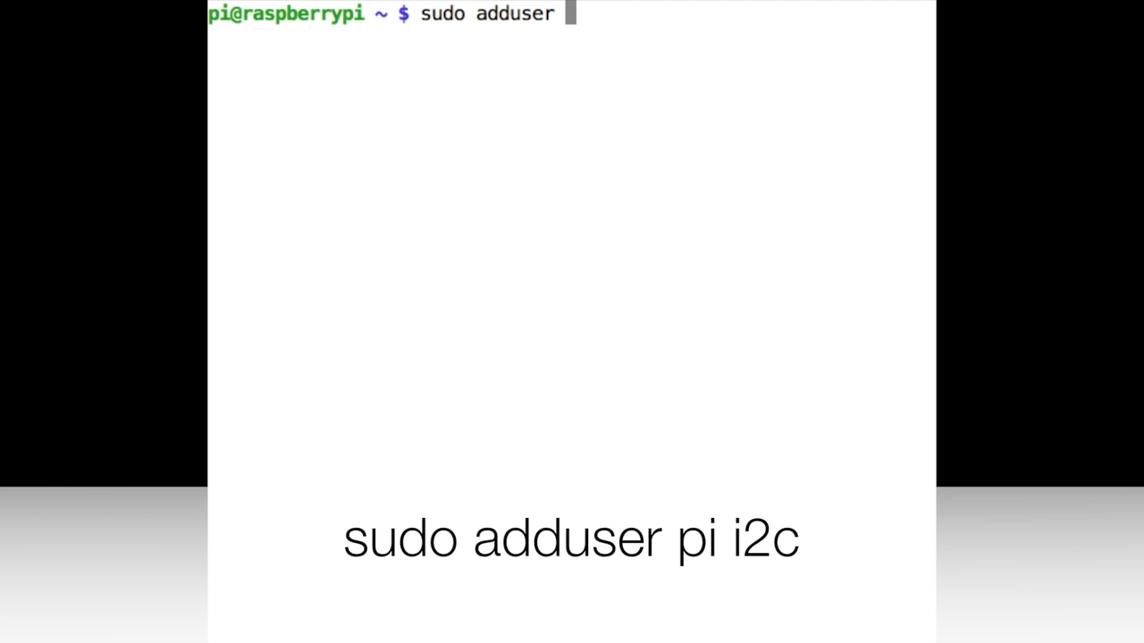
pyautogui.write('pi')
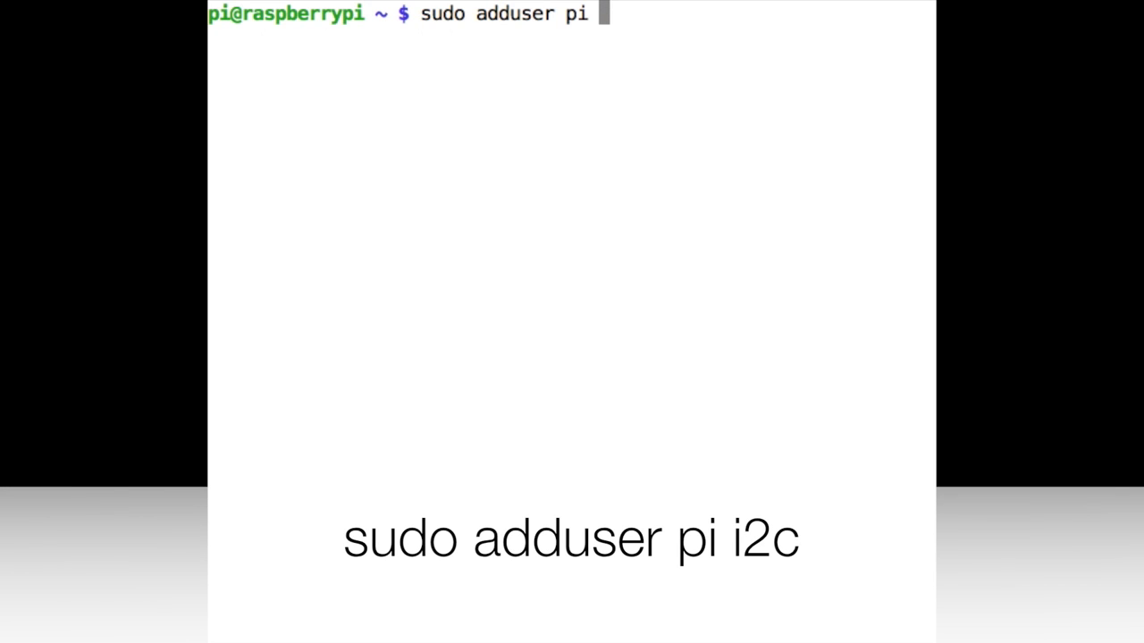
pyautogui.write('i2c')
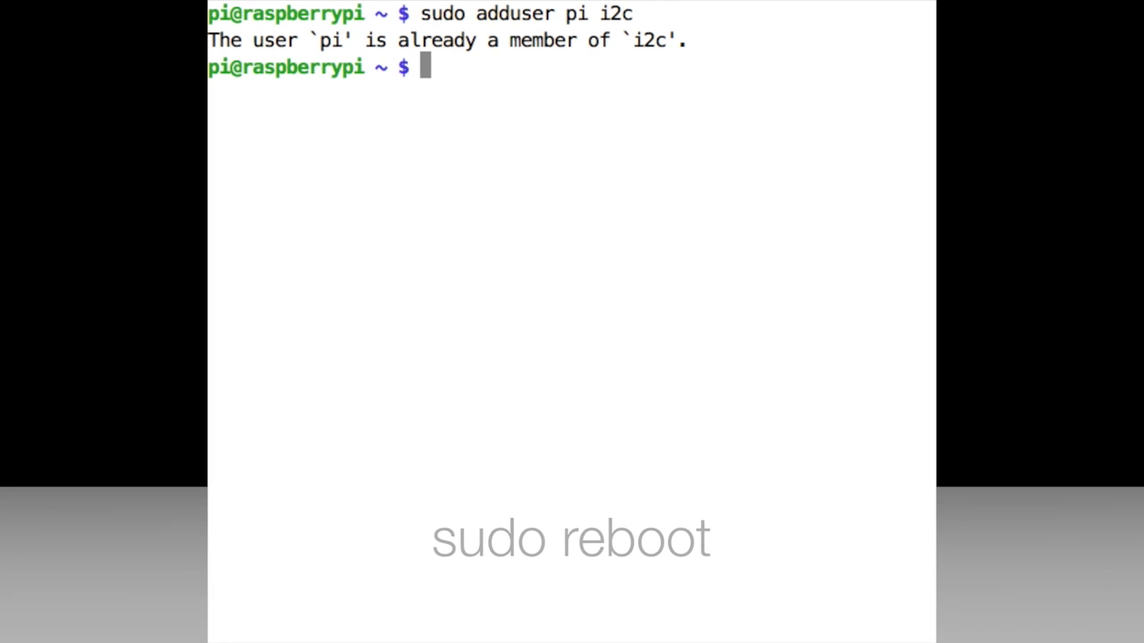
# - Run sudo reboot to restart the Raspberry Pi
pyautogui.write('sudo reb')
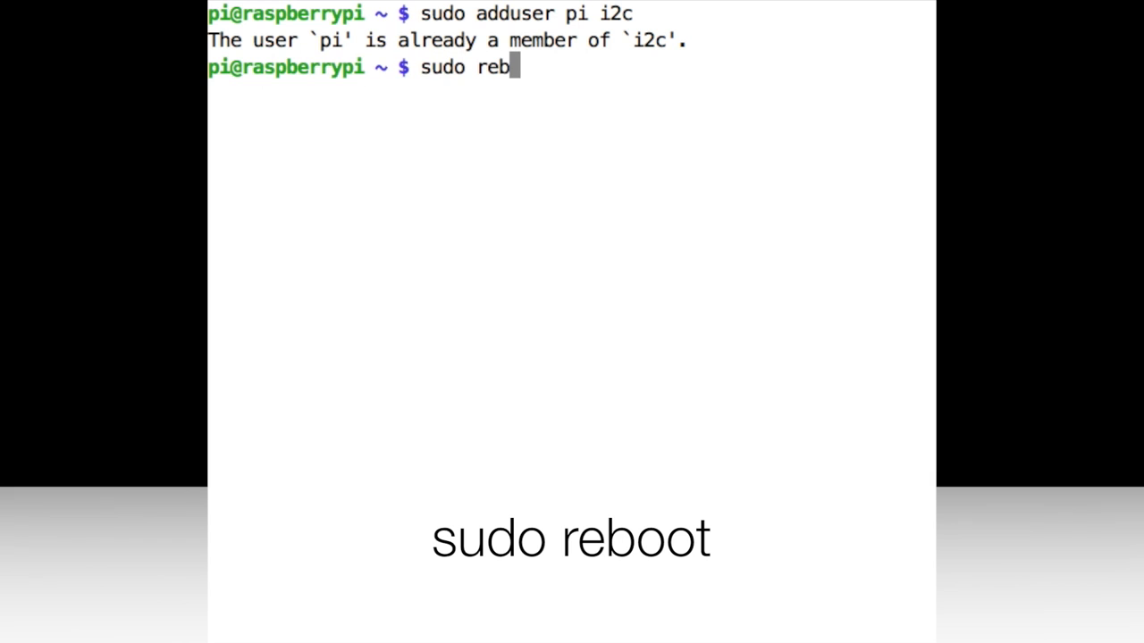
pyautogui.write('oot')
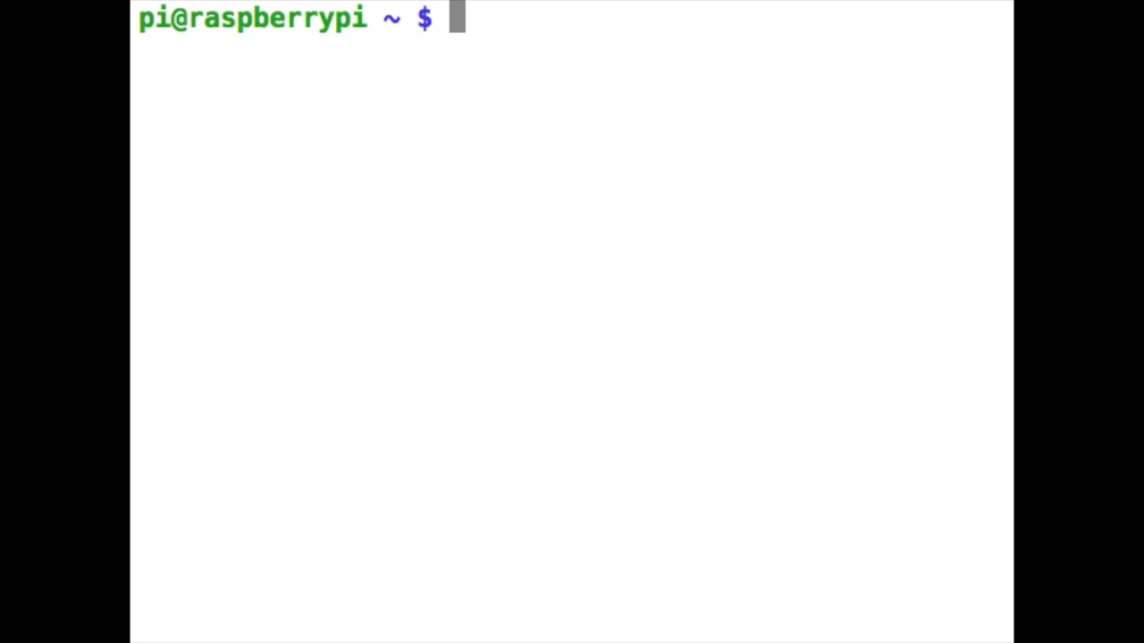
# - Run i2cdetect -y 1 to find the device at 1d, then i2cdetect -y 0 for bus 0
pyautogui.write('i2c')
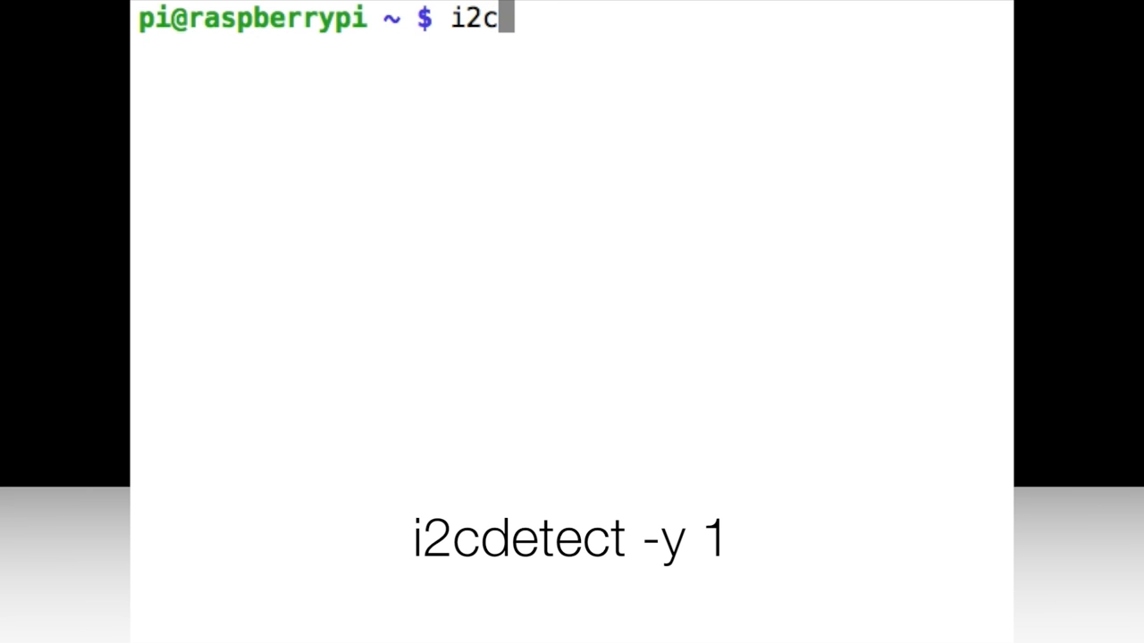
pyautogui.write('detect -y 1')
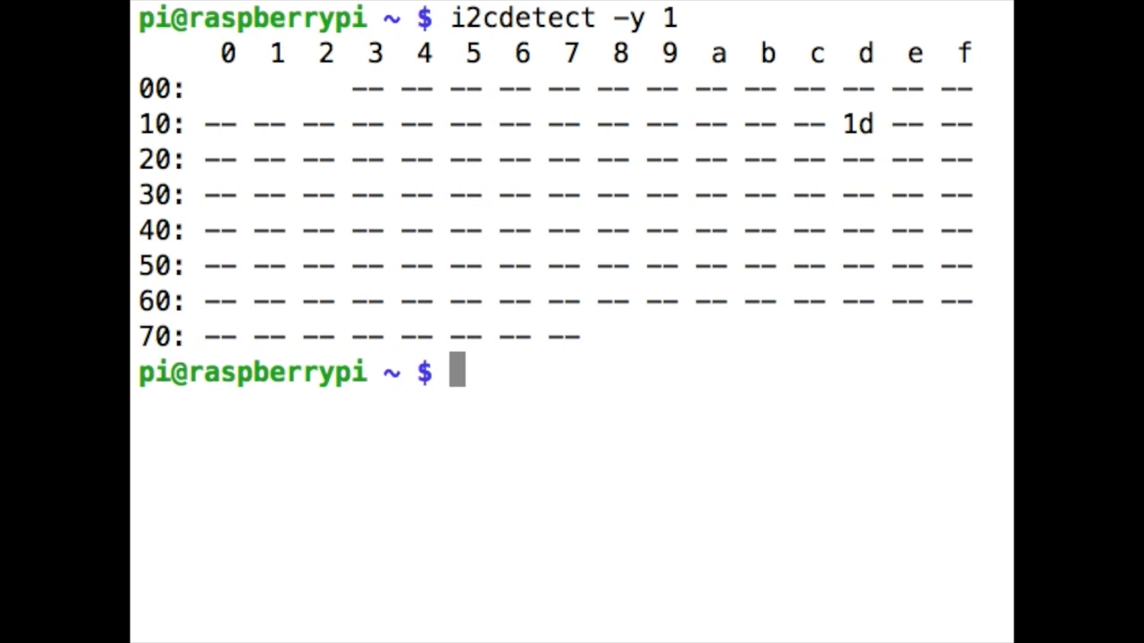
pyautogui.moveTo(833, 123)
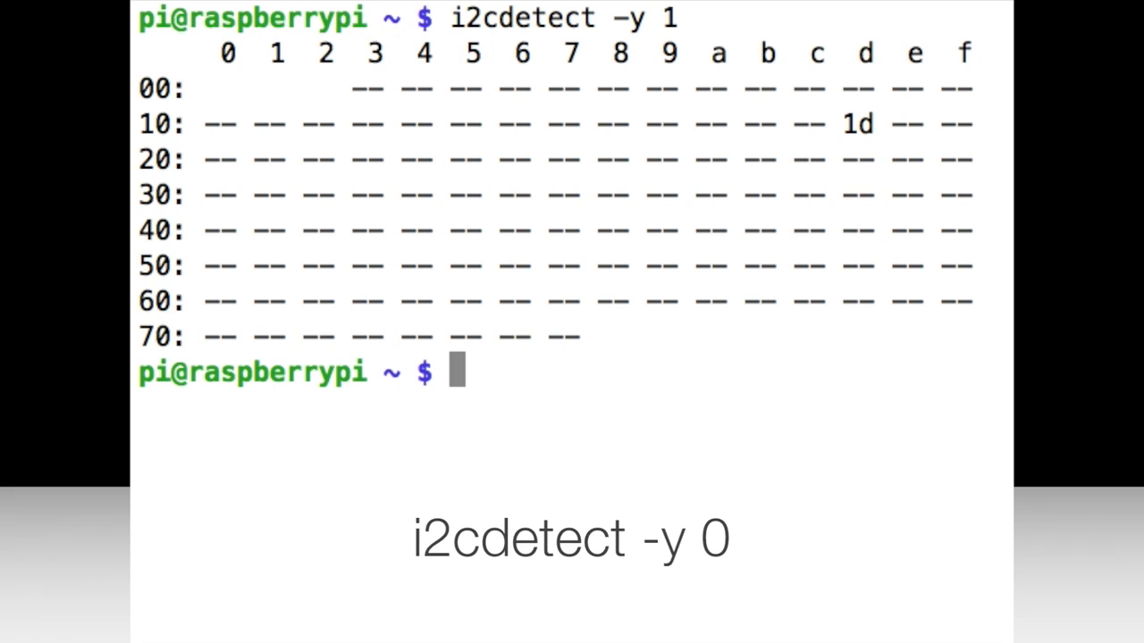
pyautogui.write('i2cdetect')
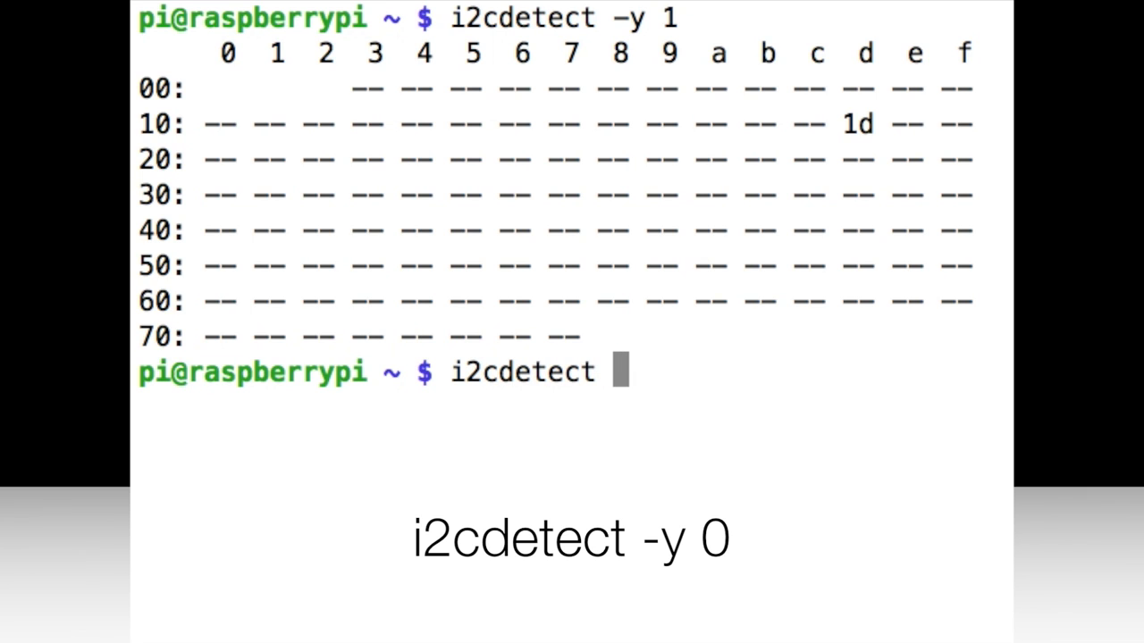
pyautogui.write('-y 0')
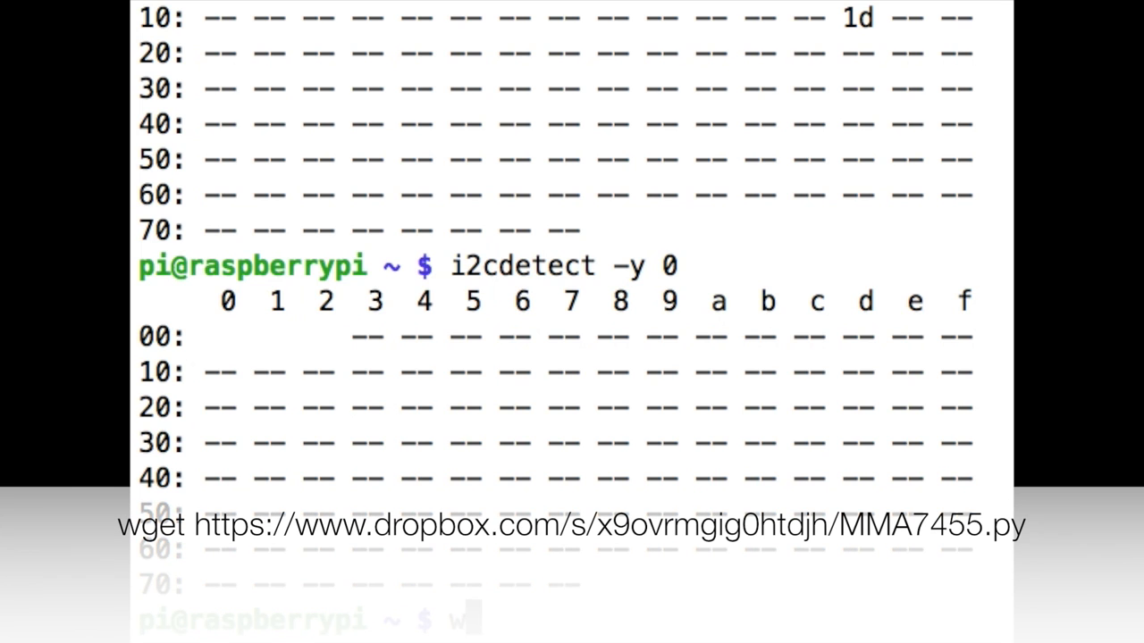
# - Run wget with the Dropbox link to download the MMA7455.py driver script
pyautogui.write('wget https:')
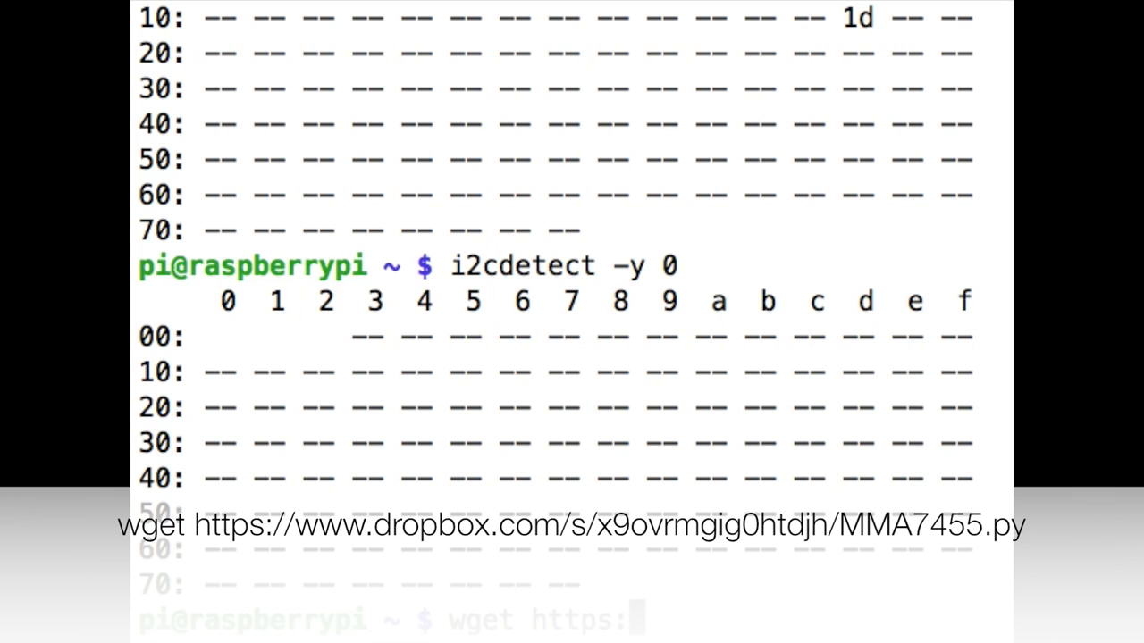
pyautogui.write('//')
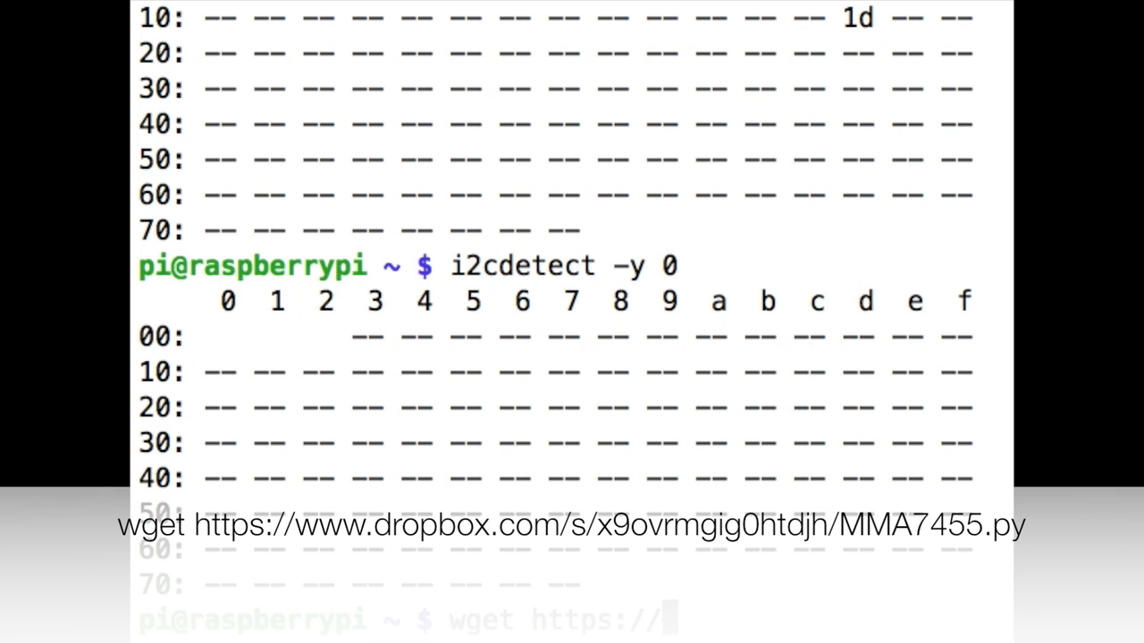
pyautogui.write('www.dropbox.com')
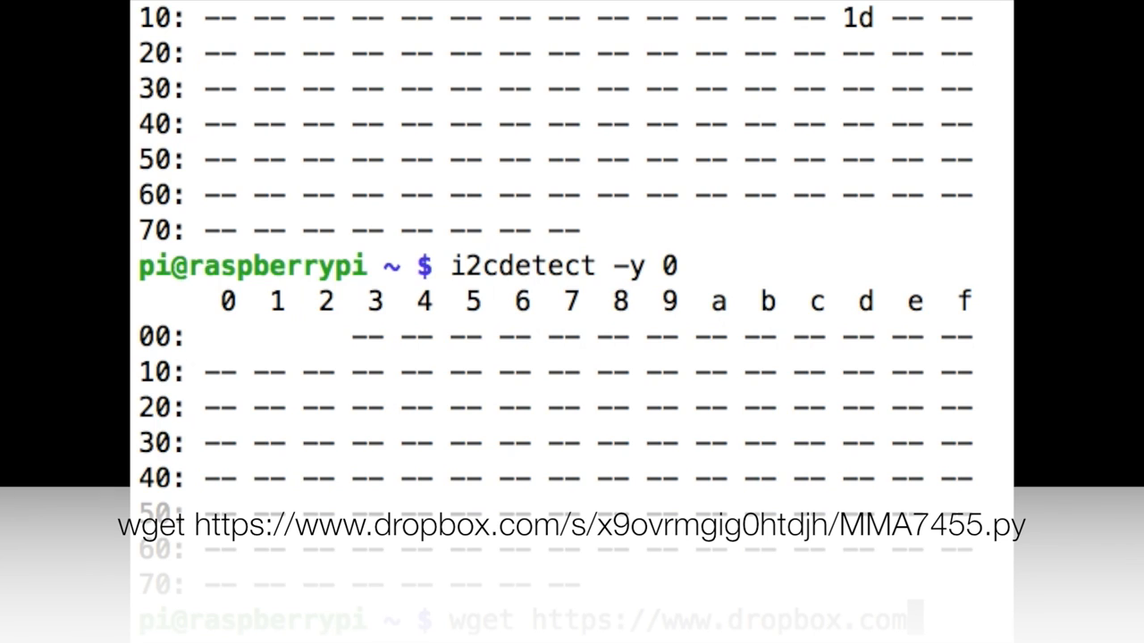
pyautogui.write('/s')
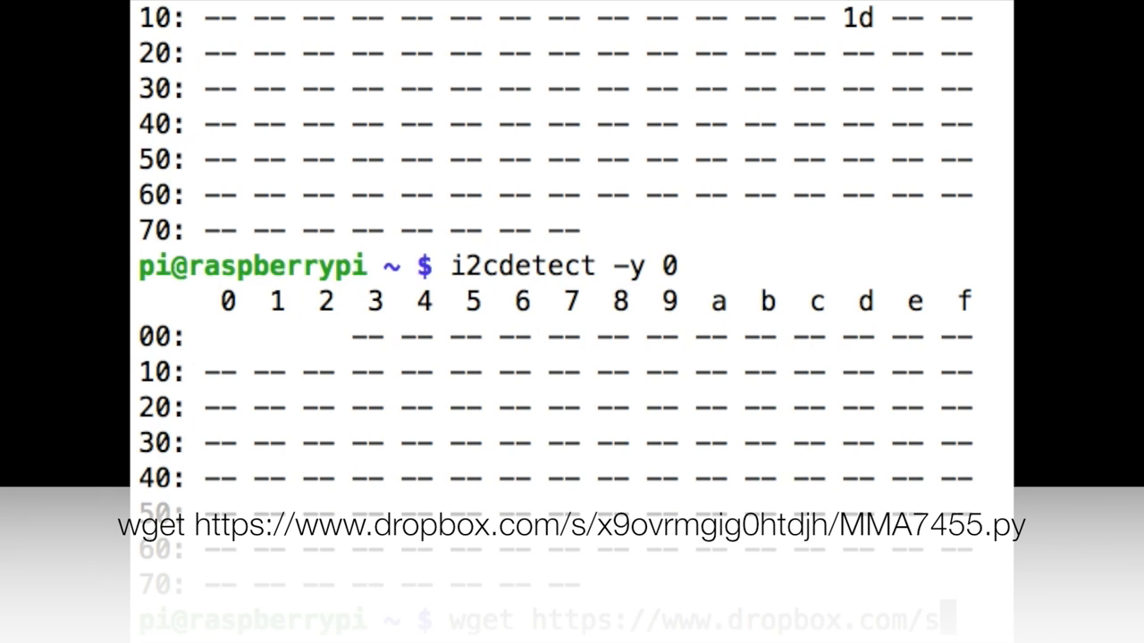
pyautogui.scroll(-3)
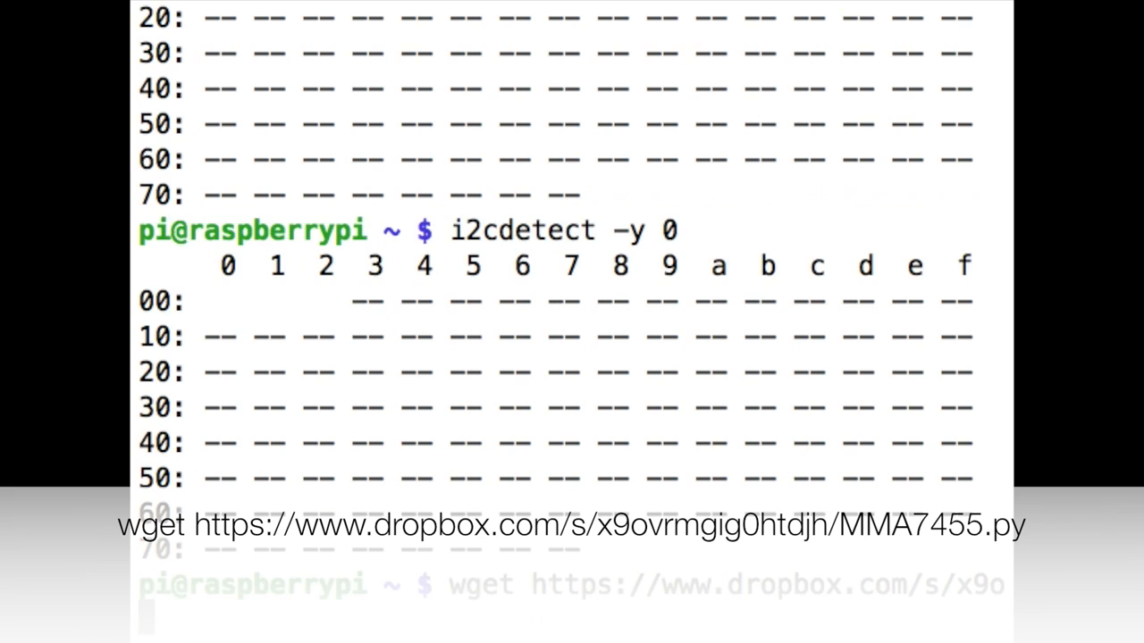
pyautogui.write('vrmgig')
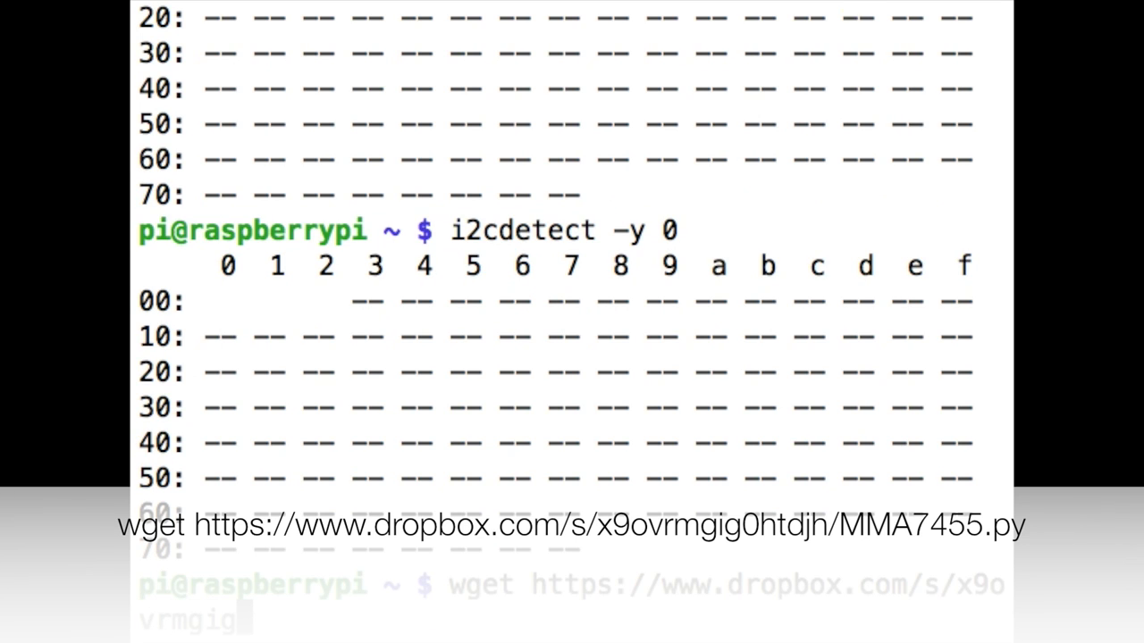
pyautogui.write('0ht')
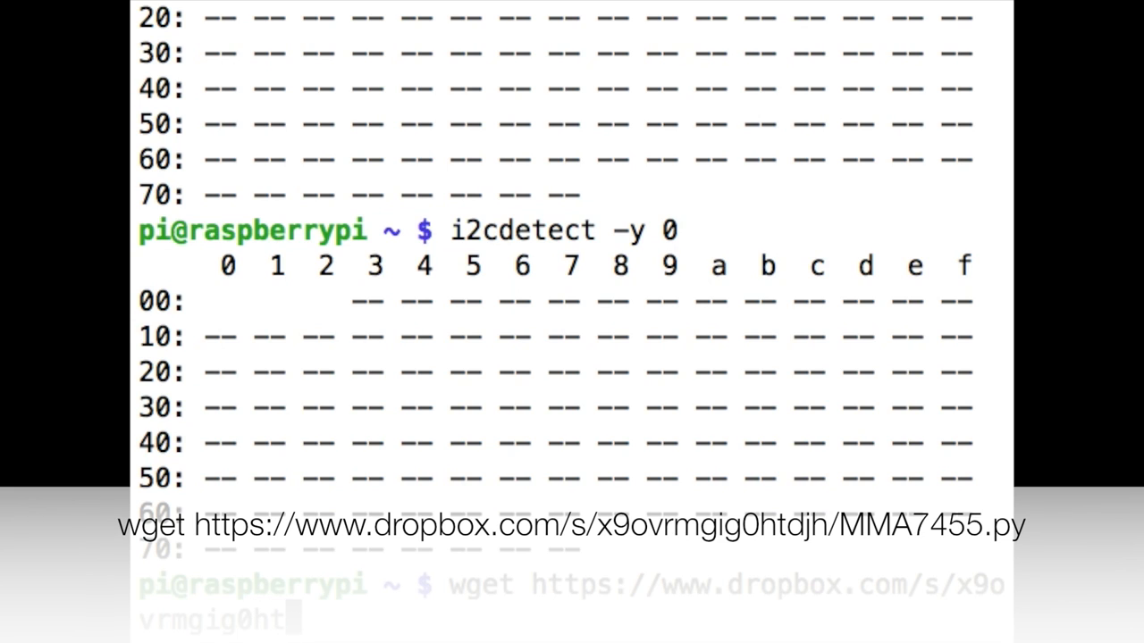
pyautogui.write('djh')
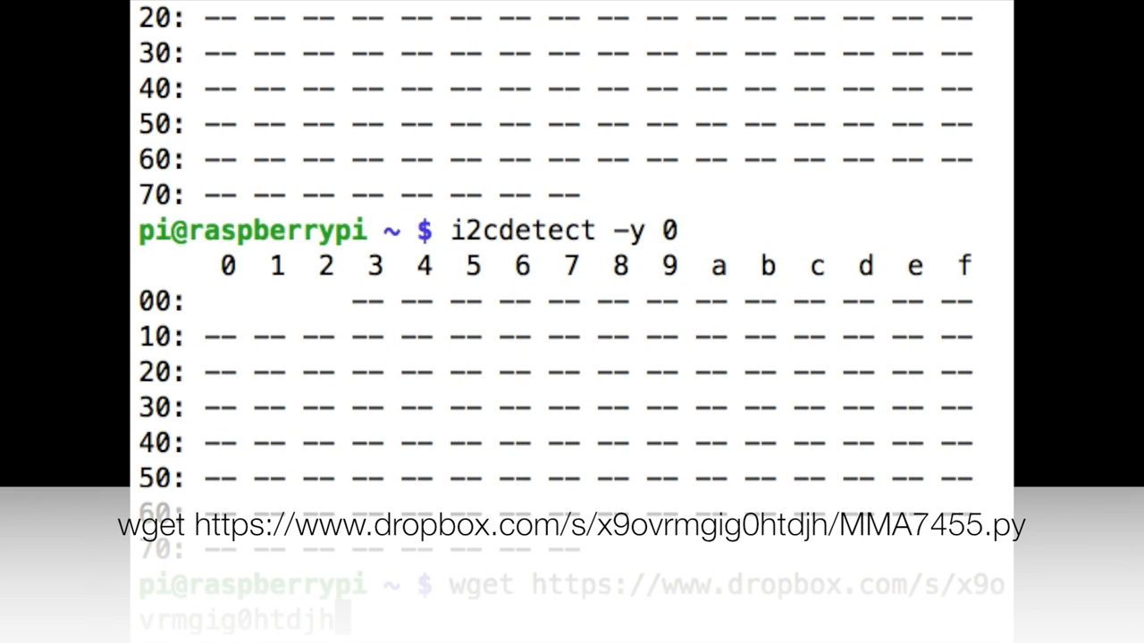
pyautogui.write('MM')
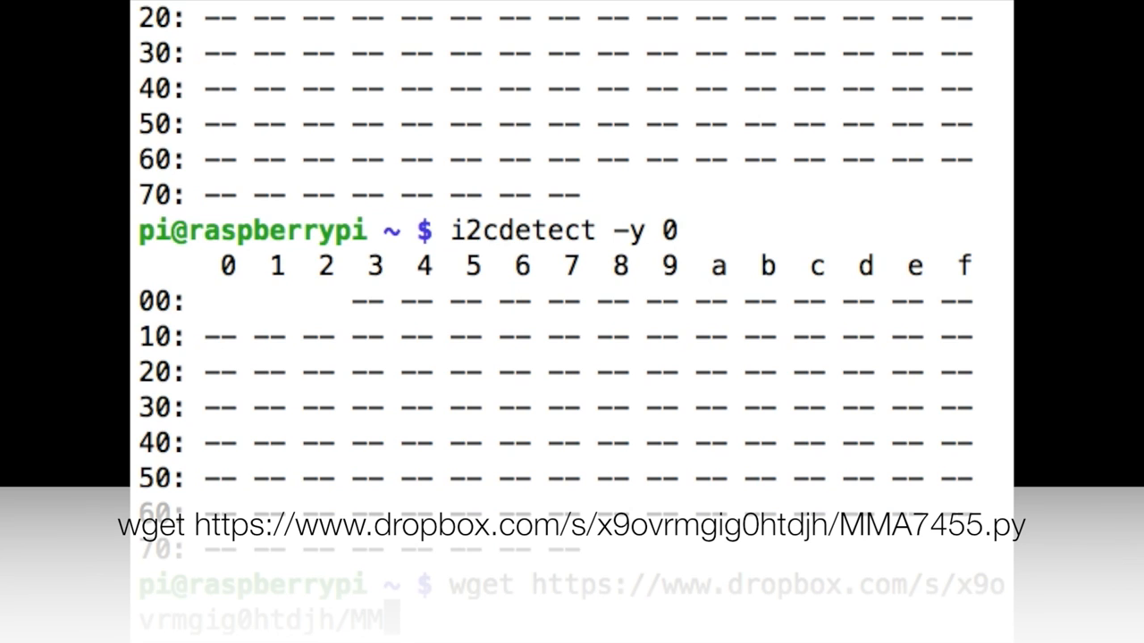
pyautogui.write('45')
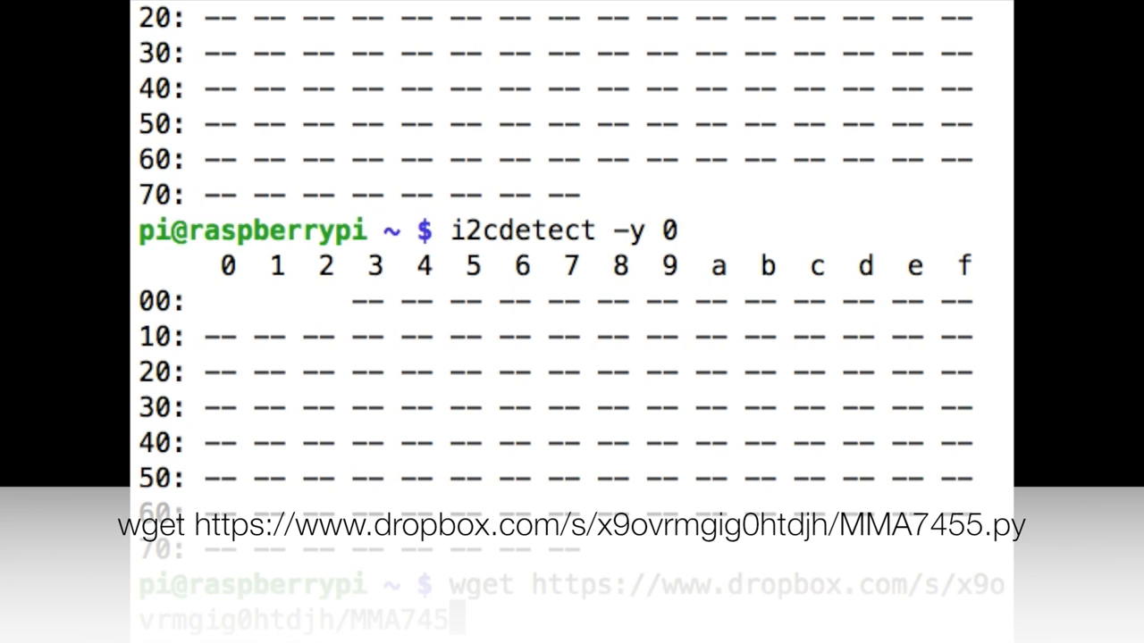
pyautogui.write('.py')
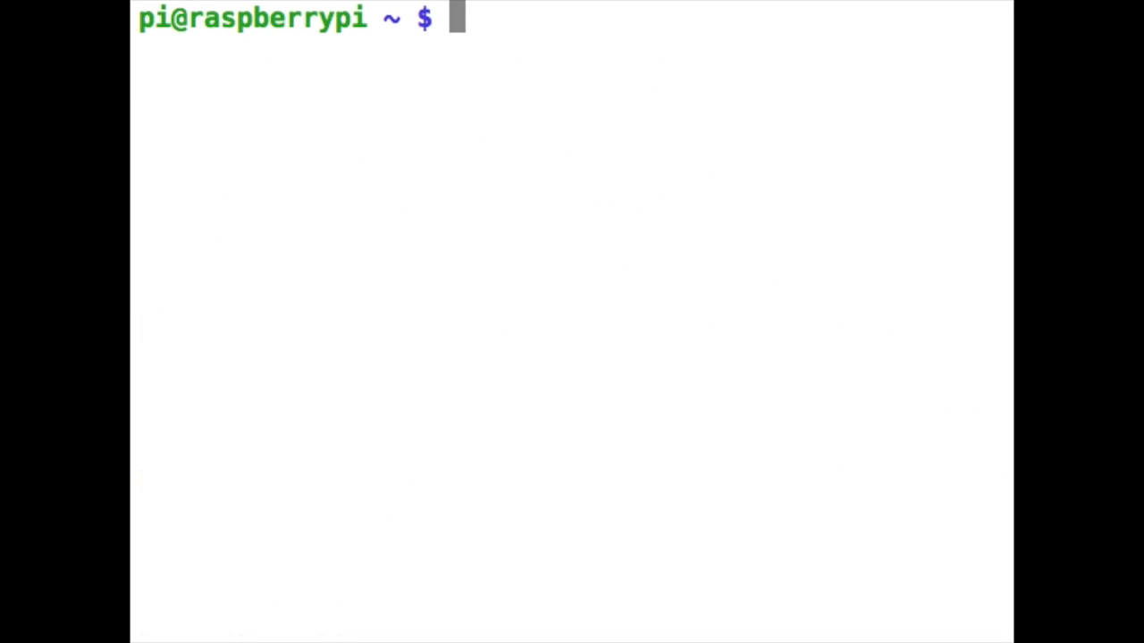
# - Type python at the prompt before switching to the Tandy MMA7455 product page
pyautogui.write('python')
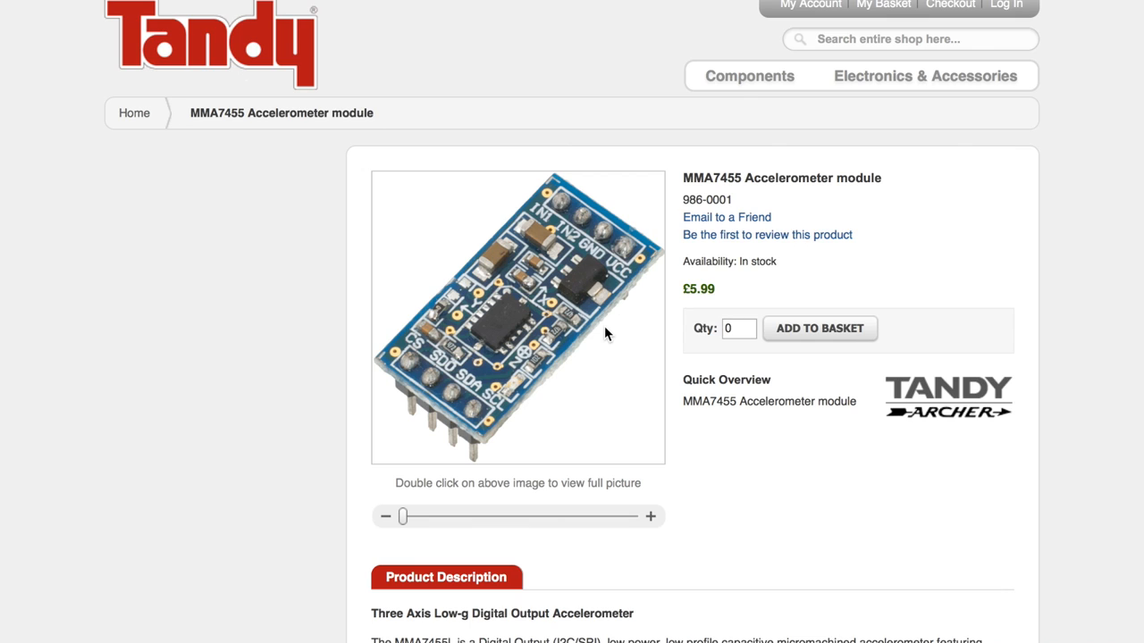
pyautogui.moveTo(375, 4)
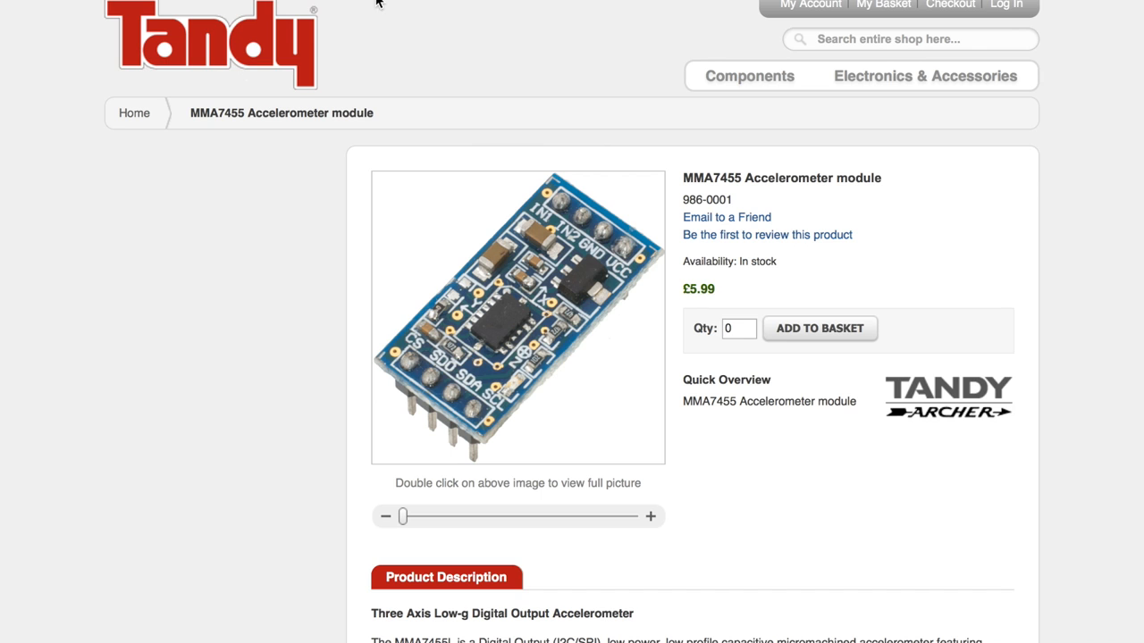